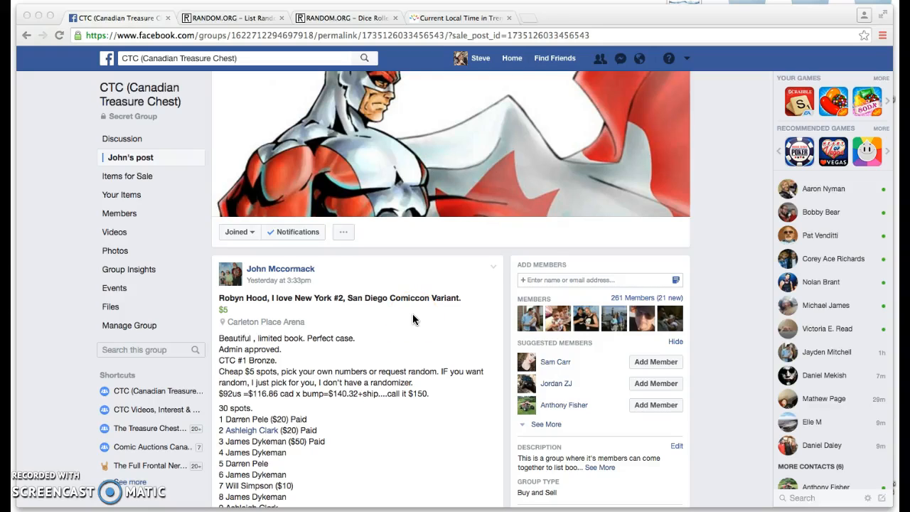
Review the giveaway post and the local time, then paste the 30-spot list into the List Randomizer box
scroll(down, 3)
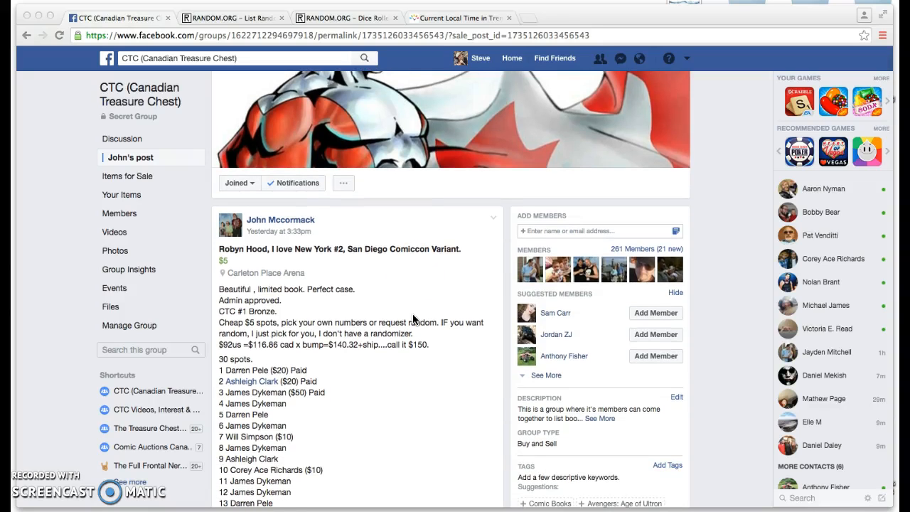
scroll(down, 3)
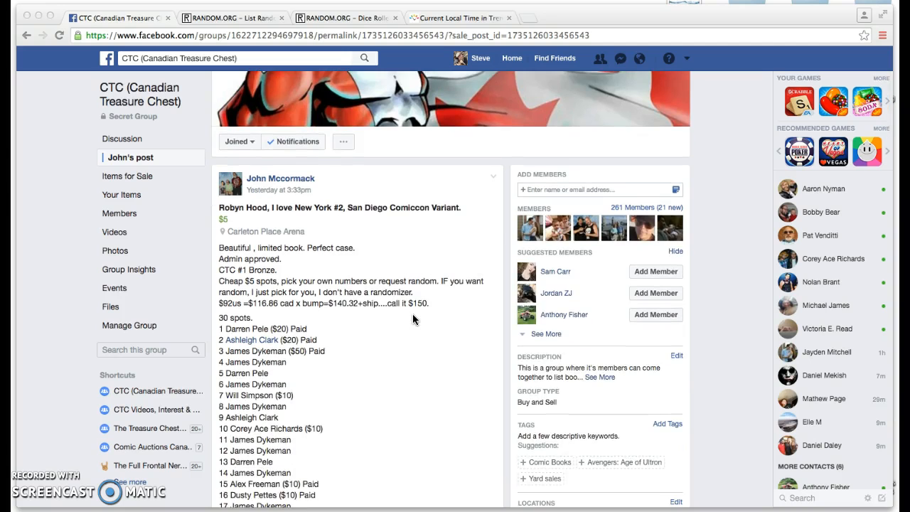
scroll(down, 3)
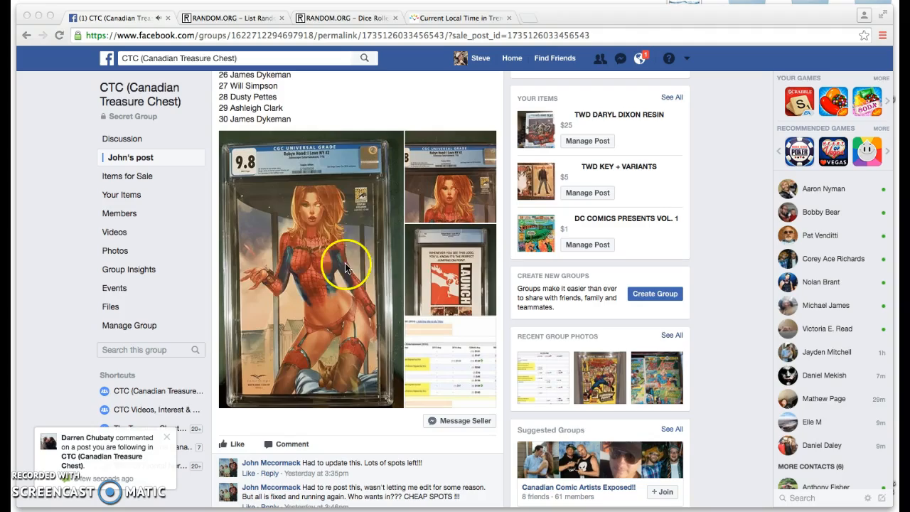
scroll(down, 3)
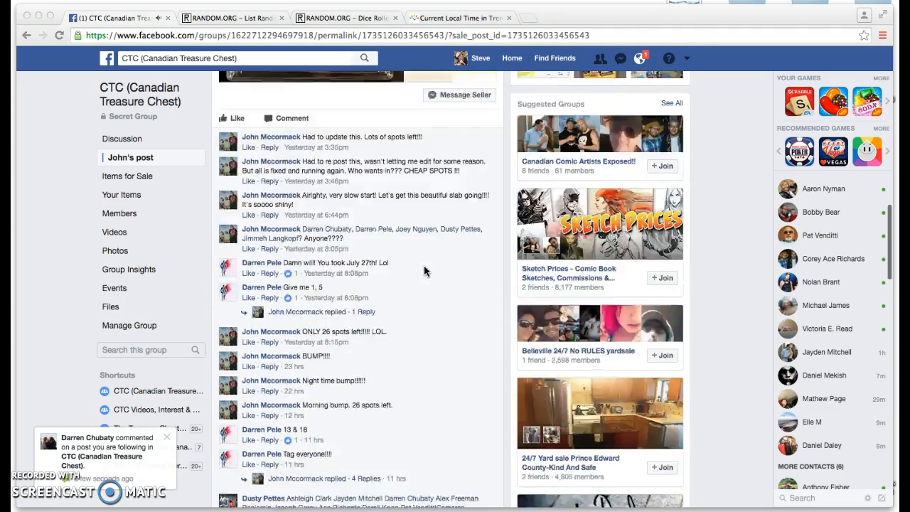
scroll(down, 3)
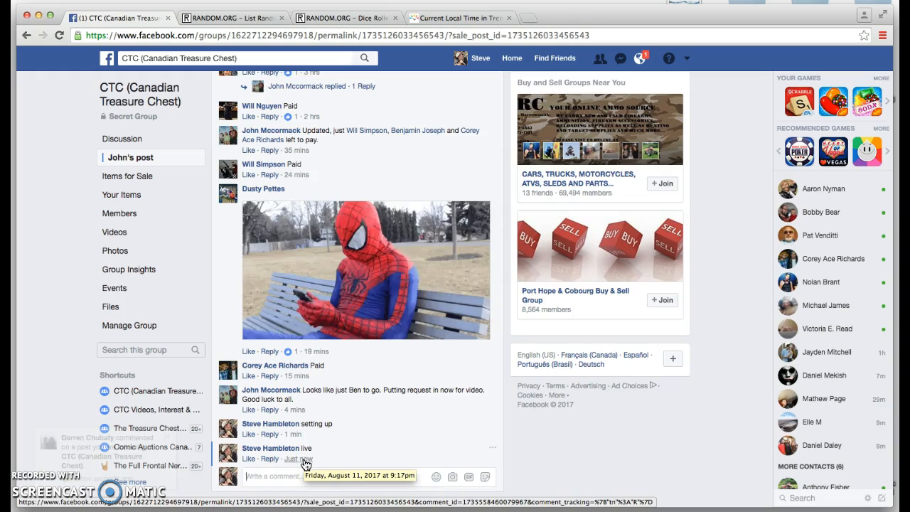
click(458, 18)
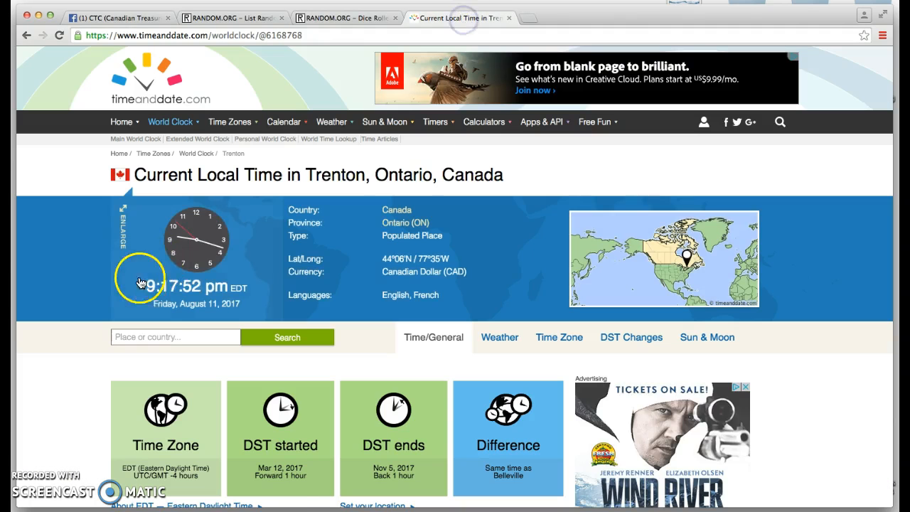
click(114, 17)
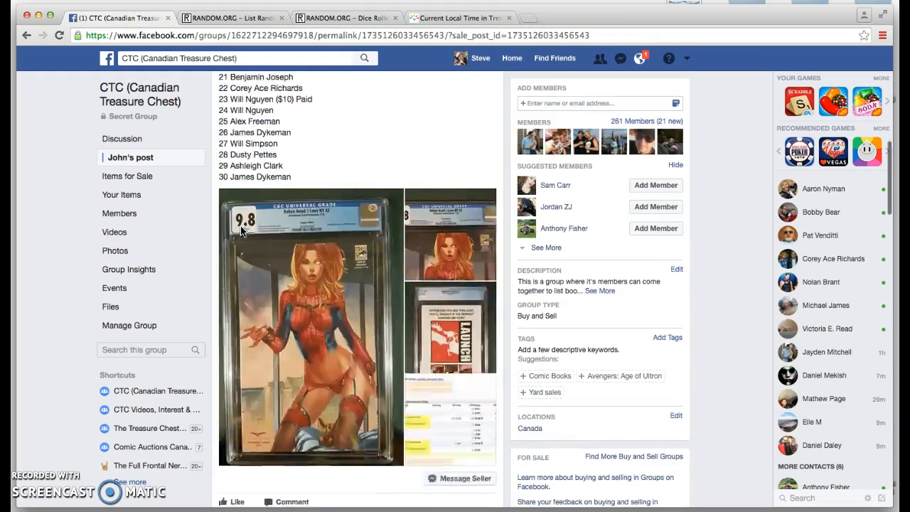
scroll(down, 3)
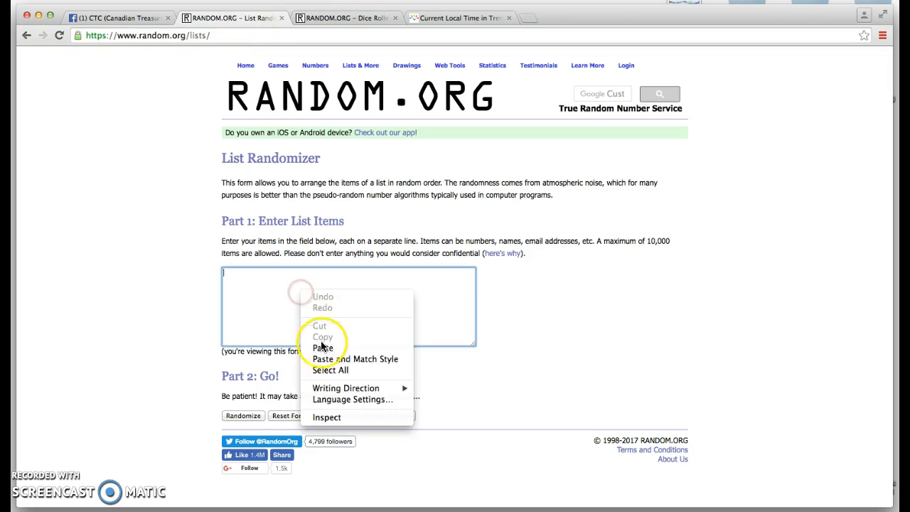
click(322, 347)
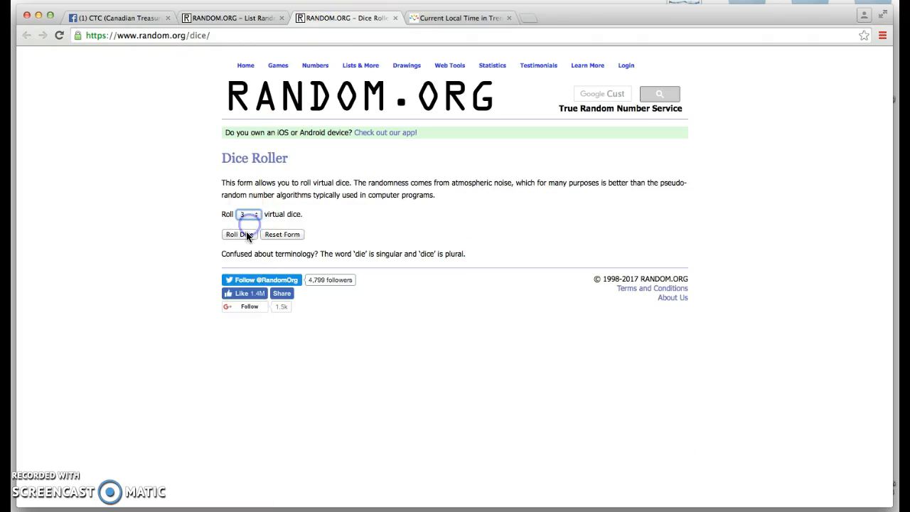
Roll three virtual dice on the Dice Roller
click(239, 234)
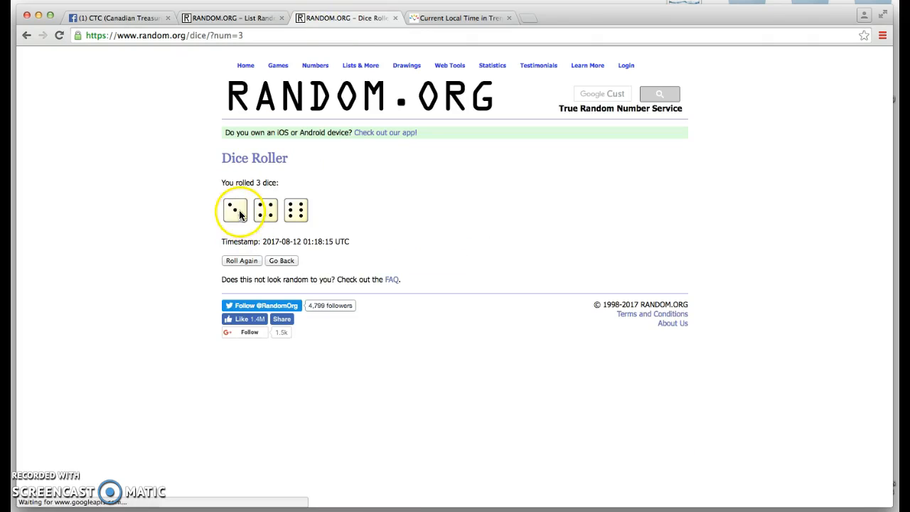
mouse_move(276, 214)
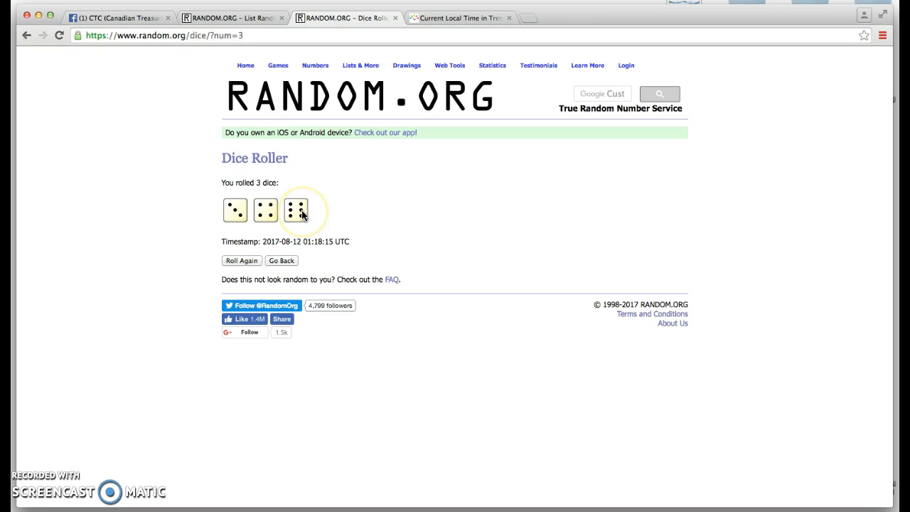
mouse_move(284, 211)
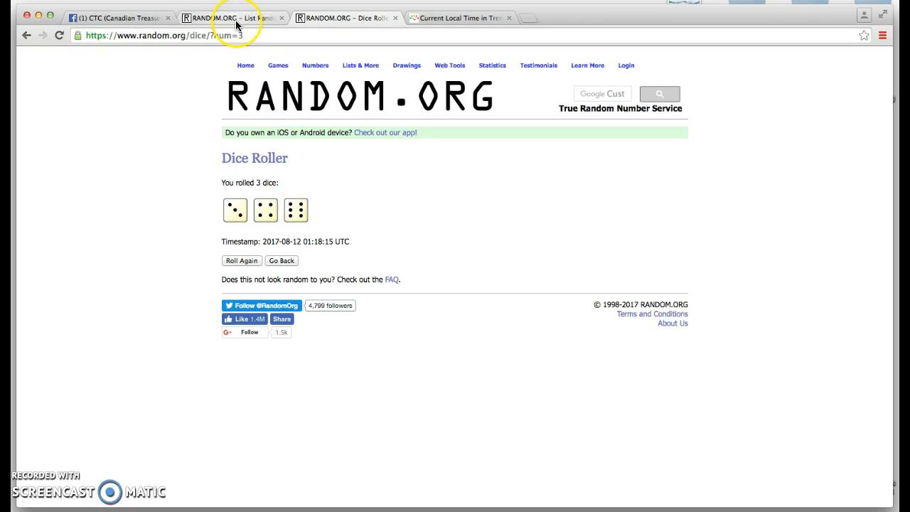
Shuffle the 30-spot list repeatedly with Again! through its first seven randomizations
click(235, 17)
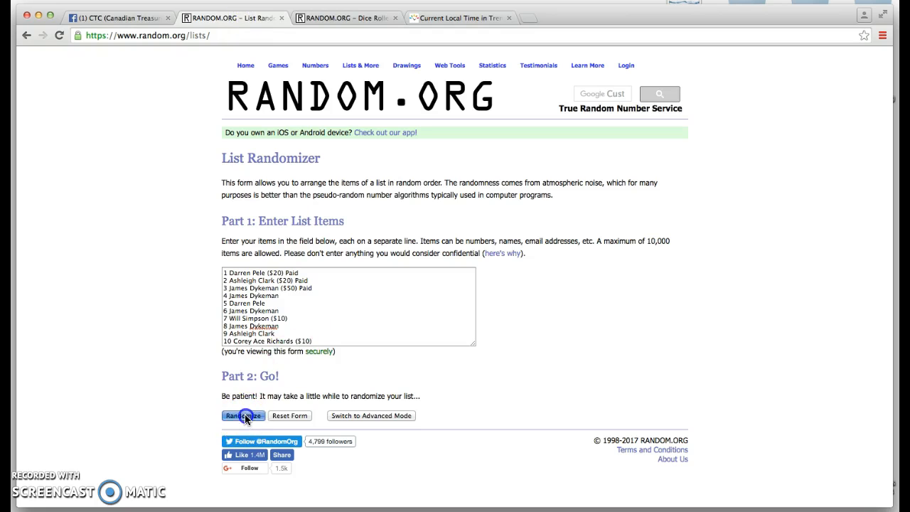
click(243, 415)
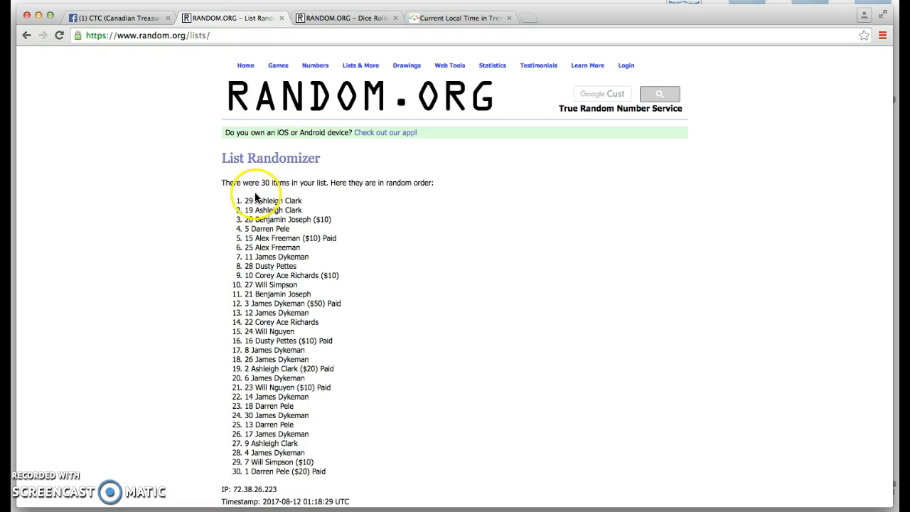
scroll(down, 3)
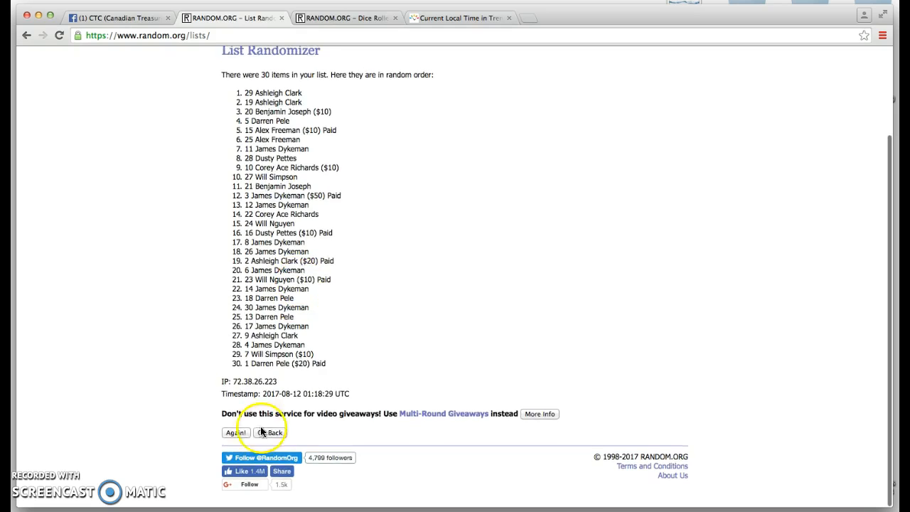
click(236, 432)
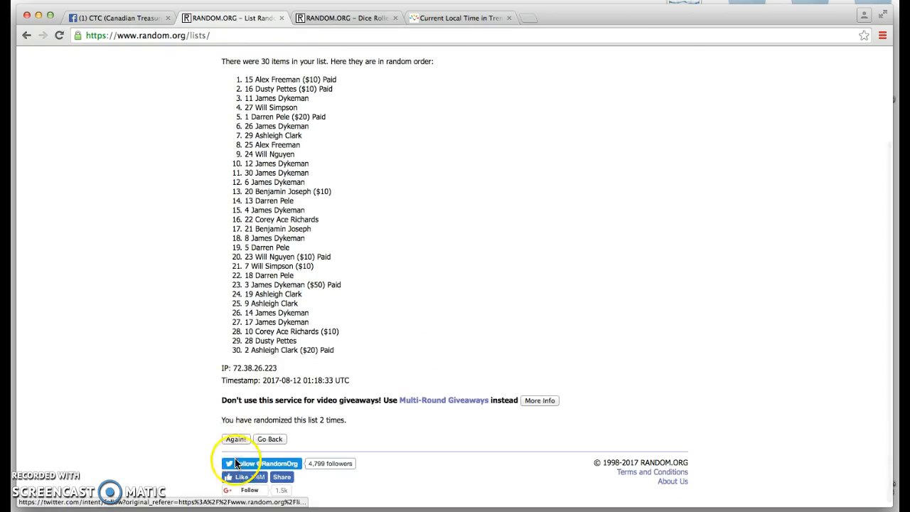
click(236, 438)
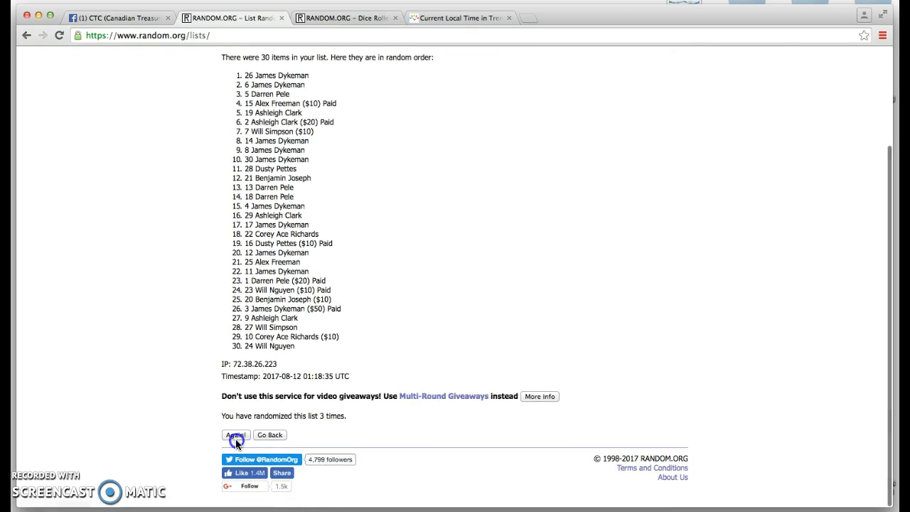
click(235, 434)
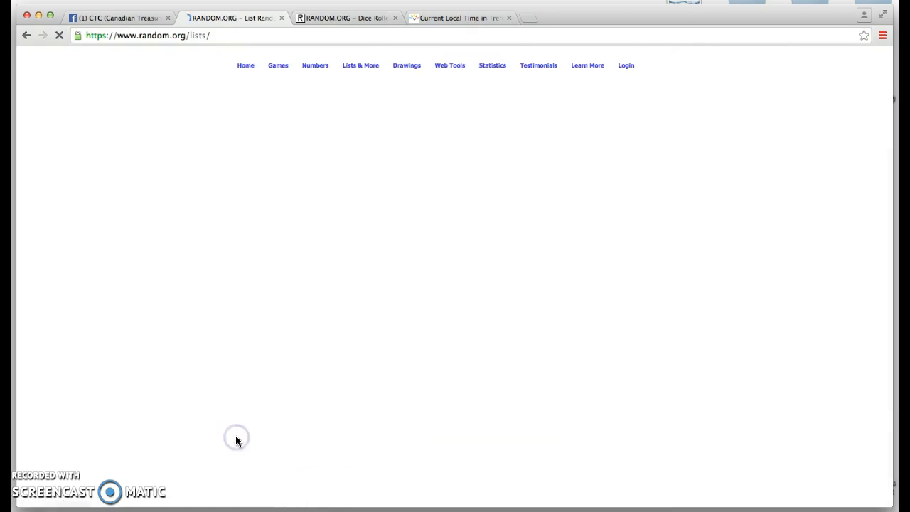
click(236, 434)
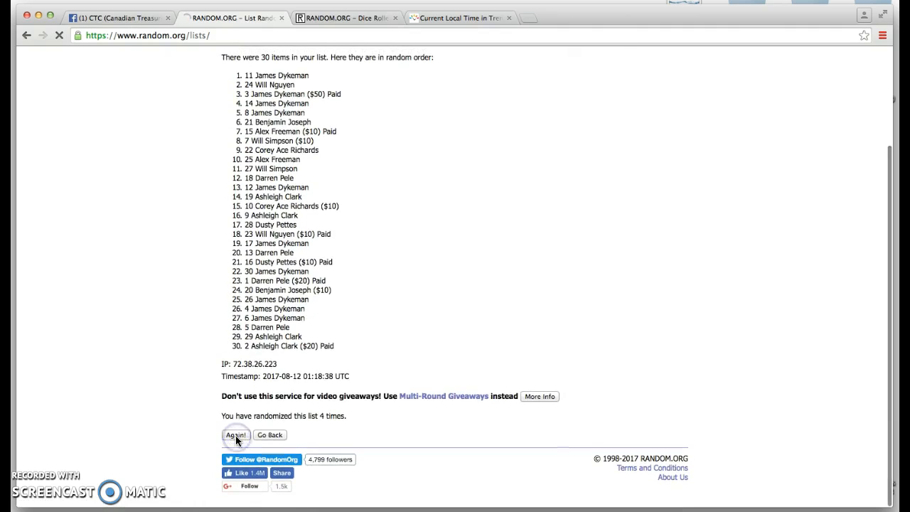
click(236, 435)
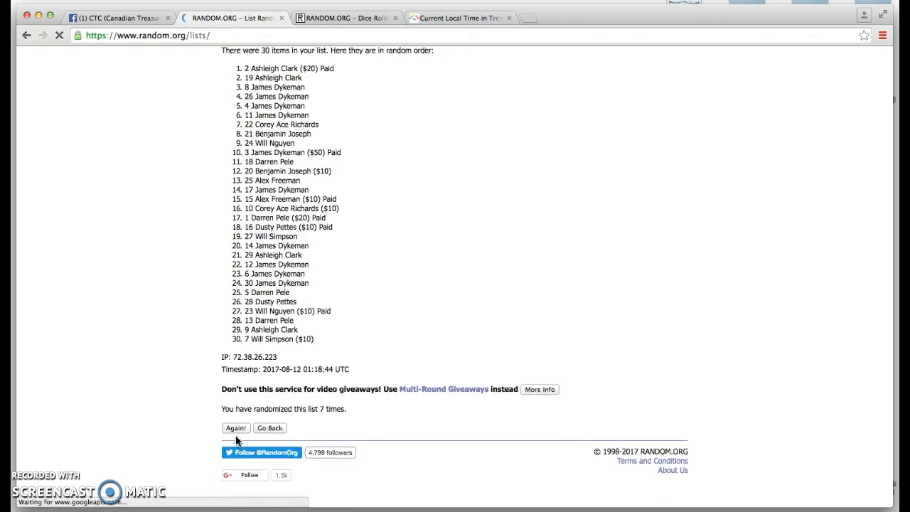
Continue shuffling to the twelfth randomization, then check the dice results against the list
click(235, 427)
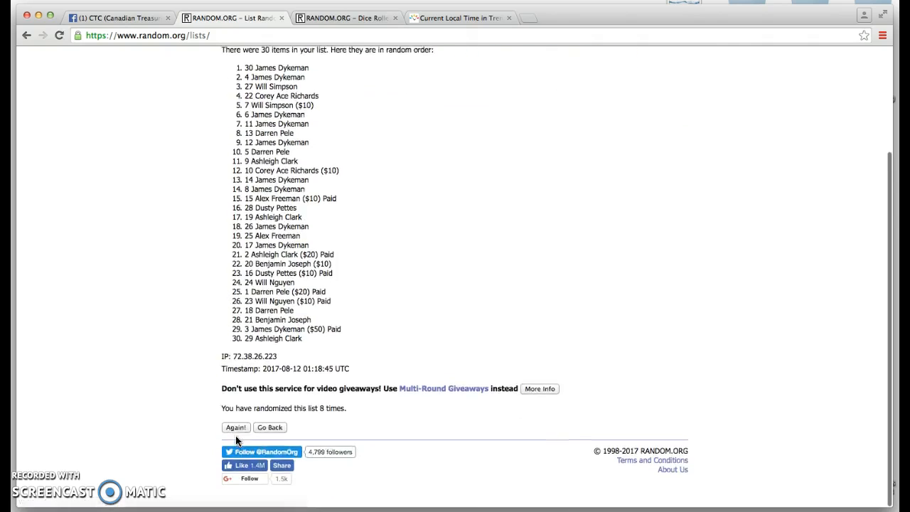
click(235, 427)
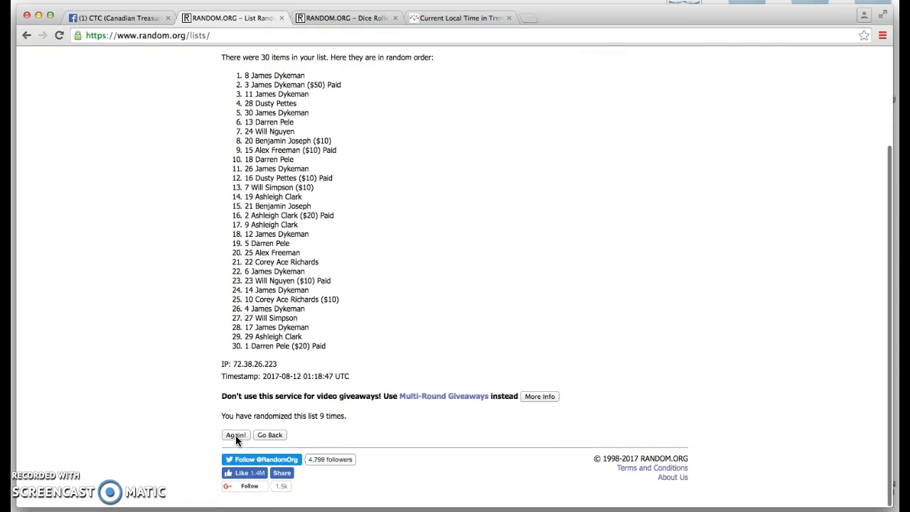
click(235, 434)
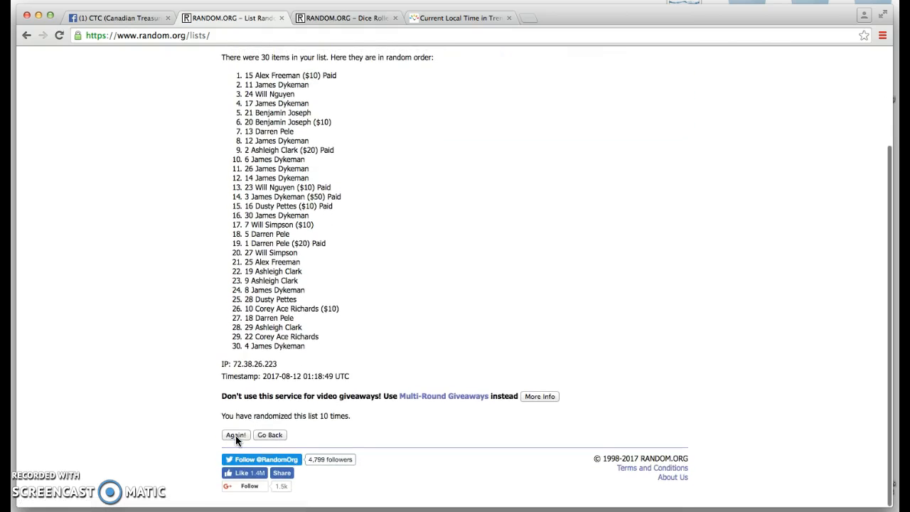
click(236, 435)
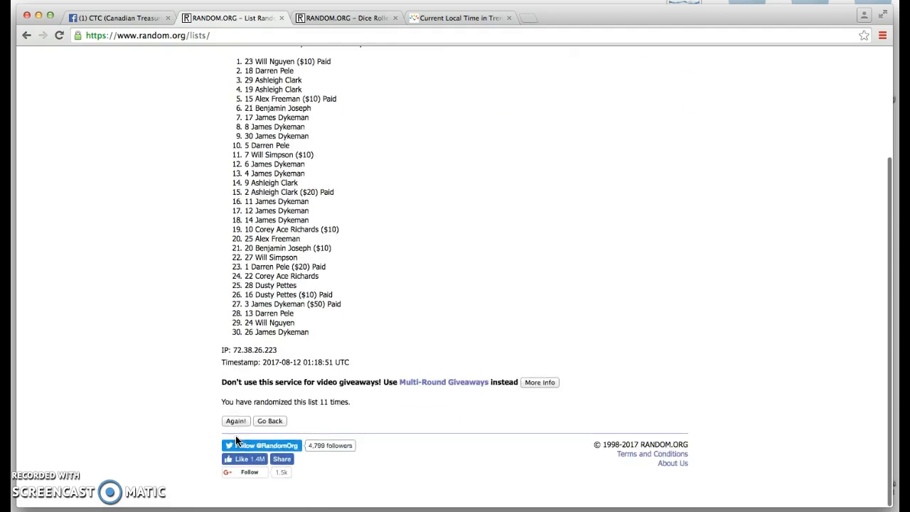
click(235, 420)
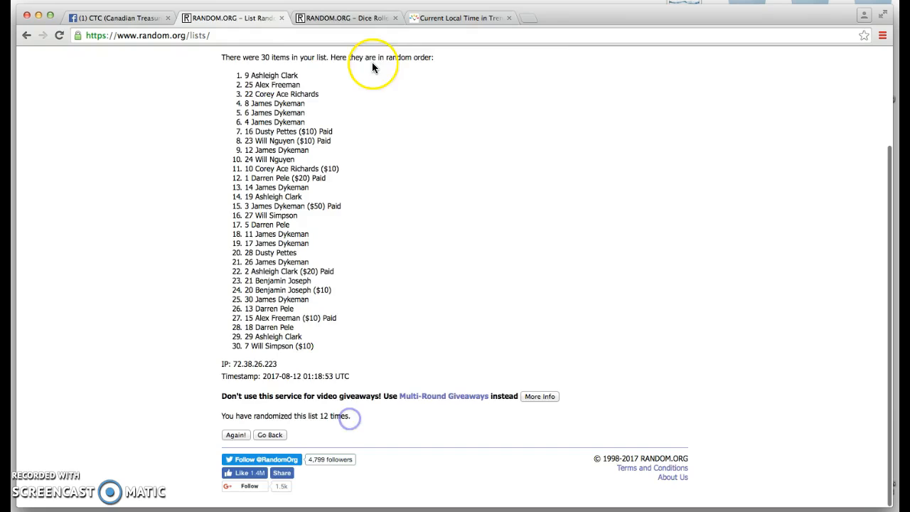
click(346, 17)
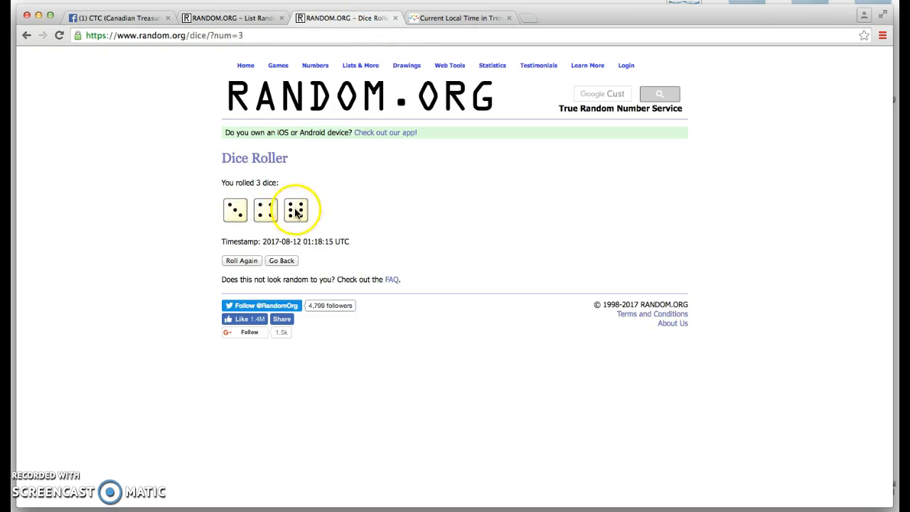
mouse_move(269, 215)
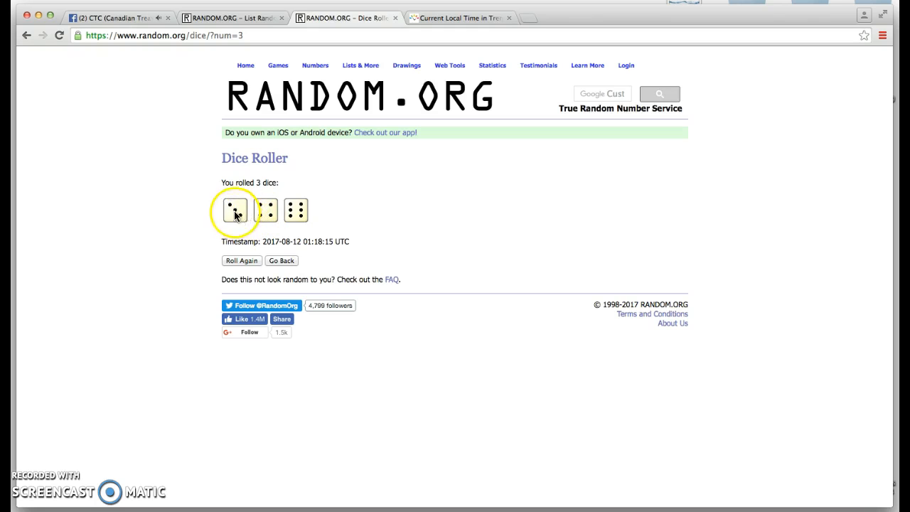
click(231, 17)
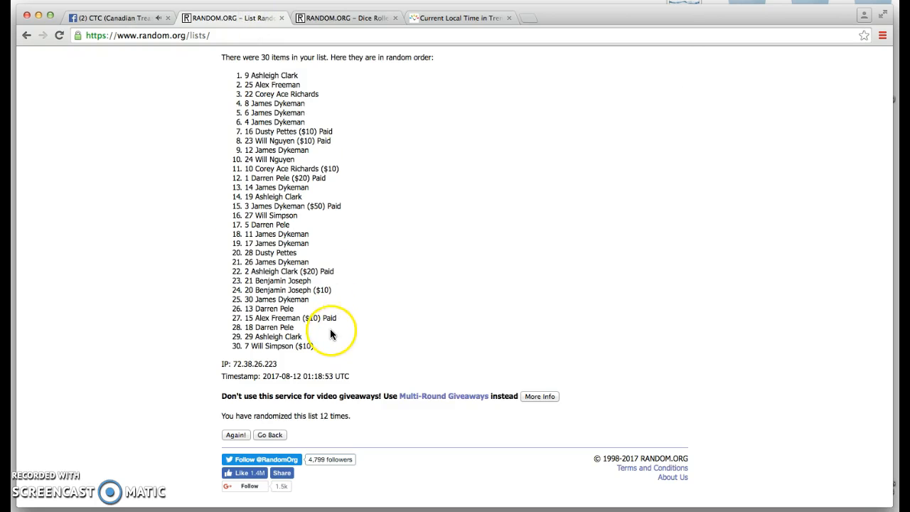
Randomize the list a thirteenth time and compare its top spot with the dice roll
scroll(down, 3)
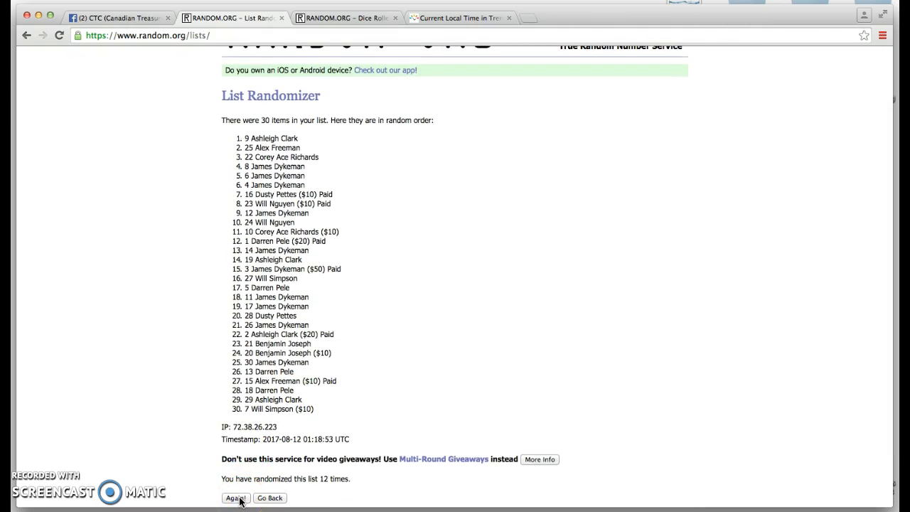
click(235, 498)
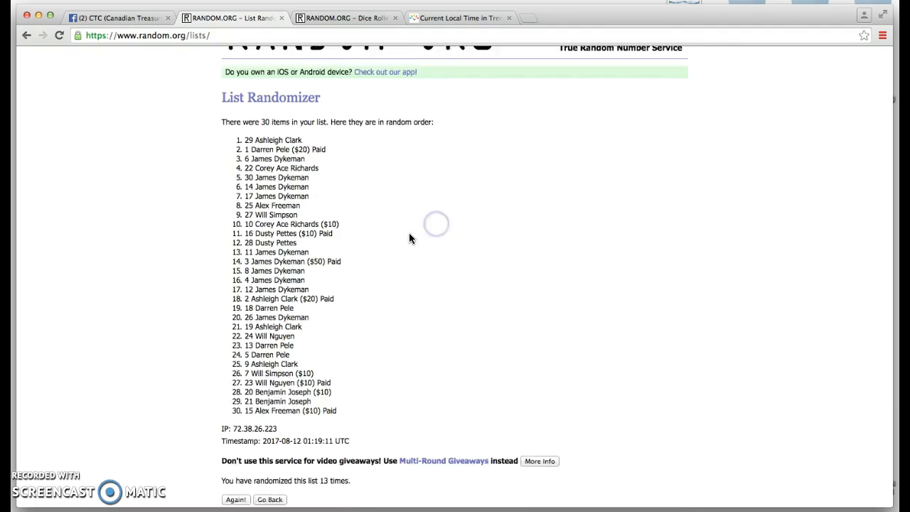
scroll(down, 3)
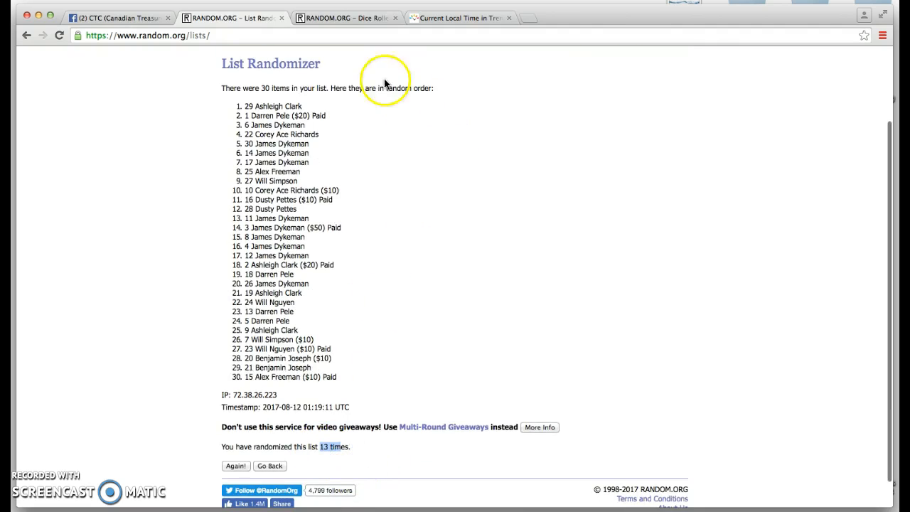
click(345, 17)
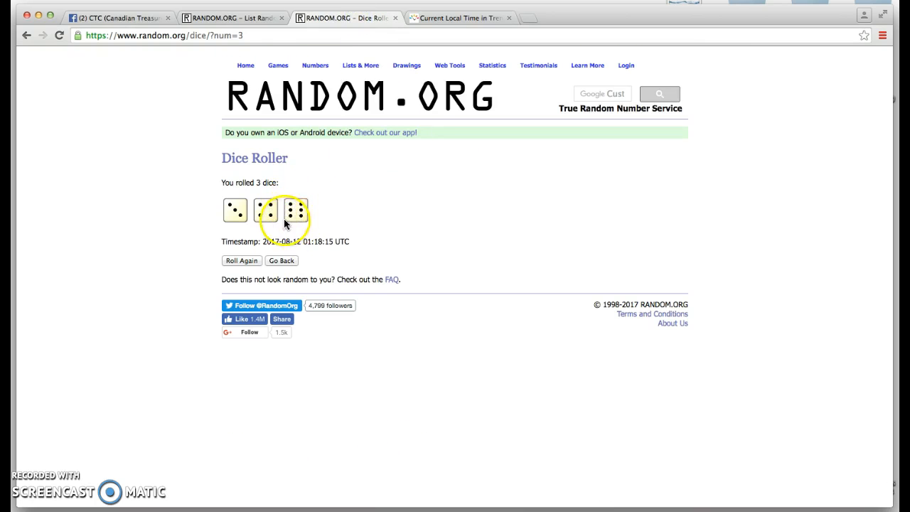
mouse_move(238, 191)
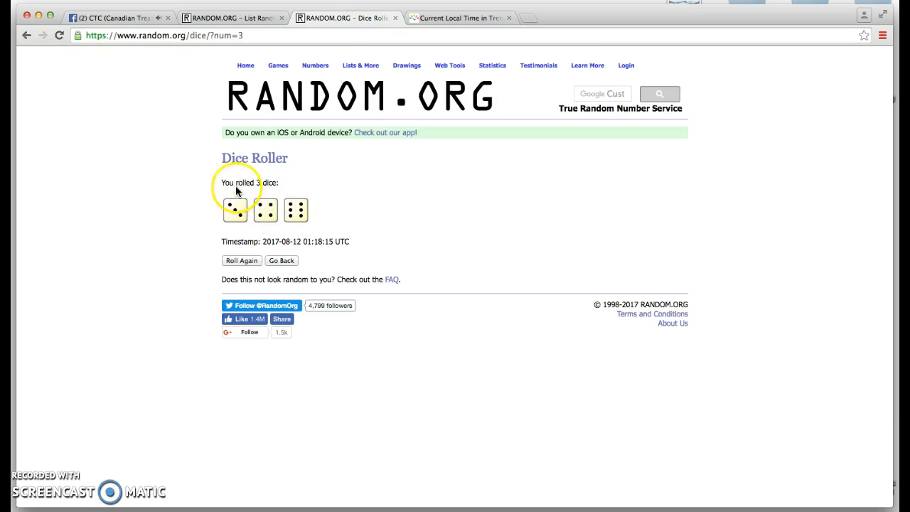
click(231, 18)
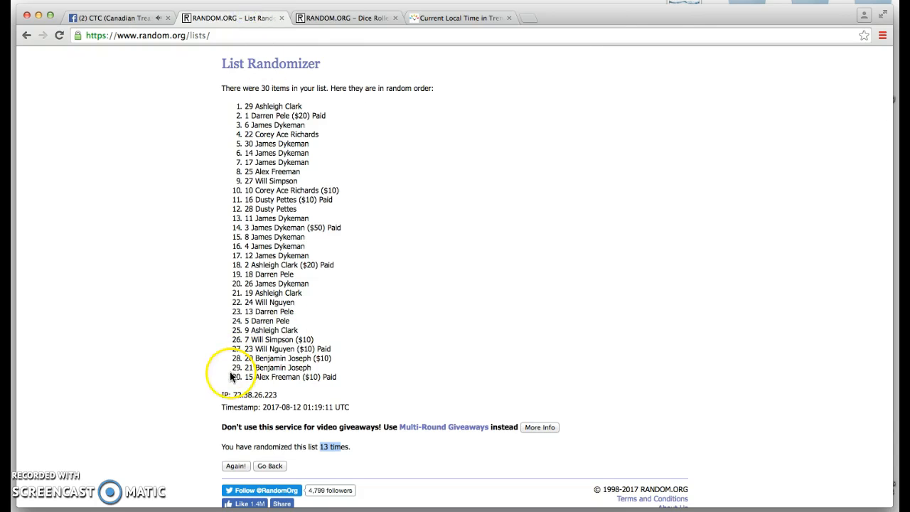
Note the local time and start typing a comment on the Facebook giveaway post
click(113, 18)
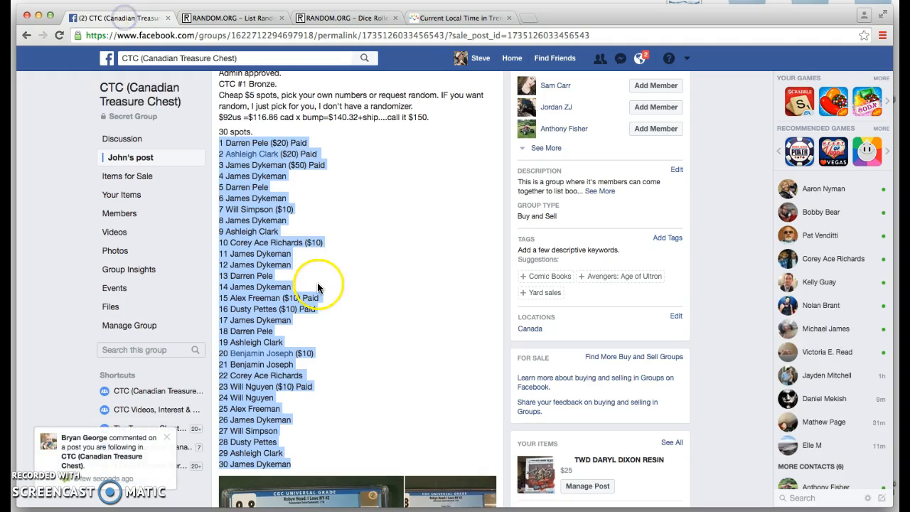
click(461, 17)
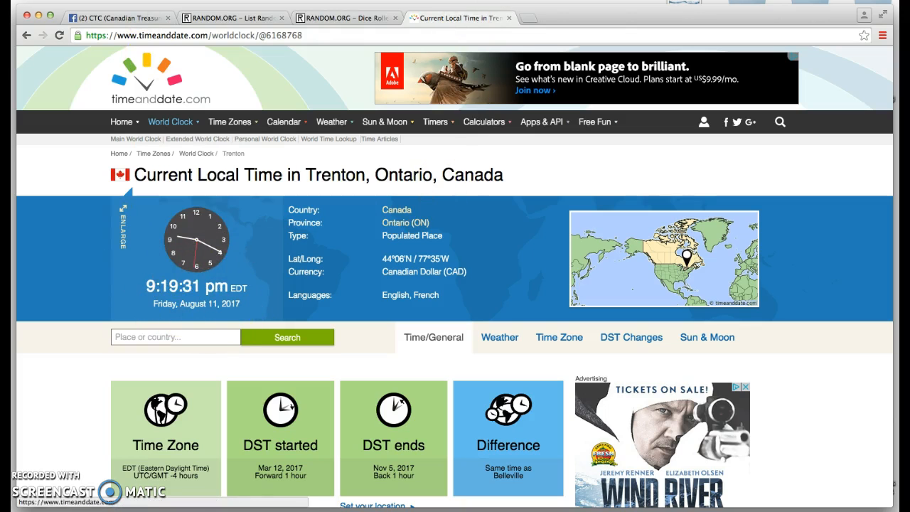
click(117, 17)
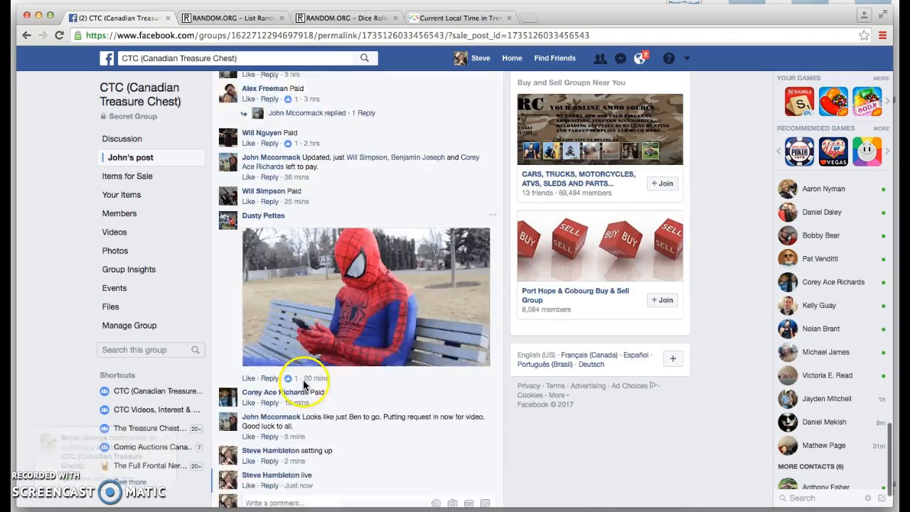
text(c)
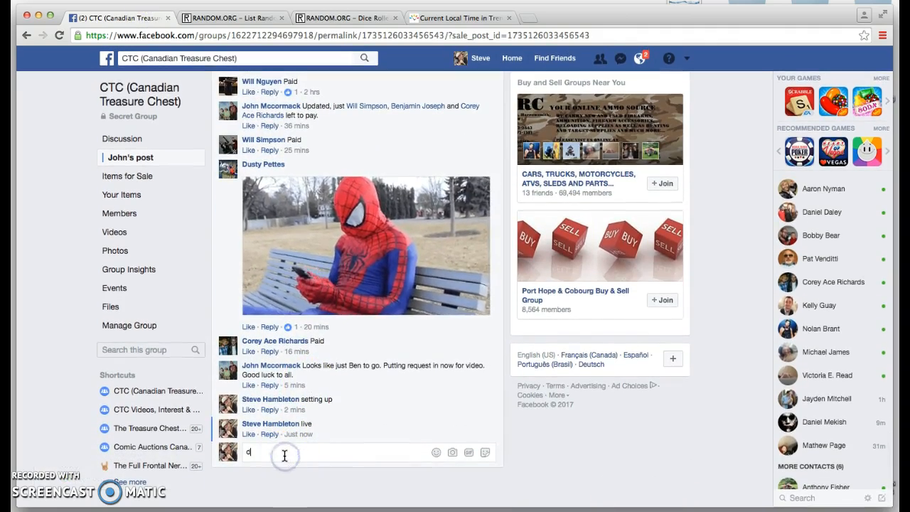